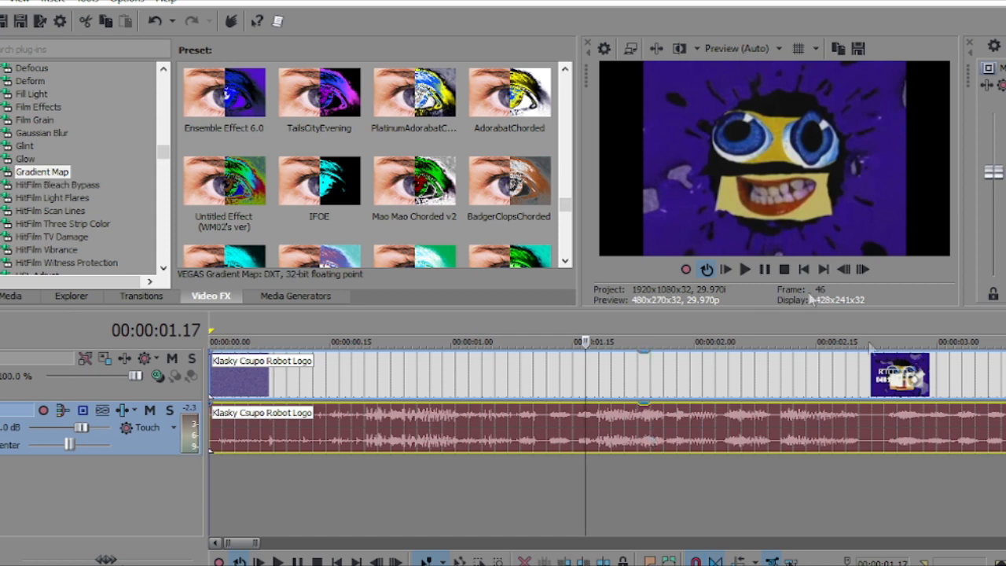
# Step: Apply a Gradient Map preset to the Klasky Csupo Robot Logo clip from Video FX
pyautogui.click(319, 93)
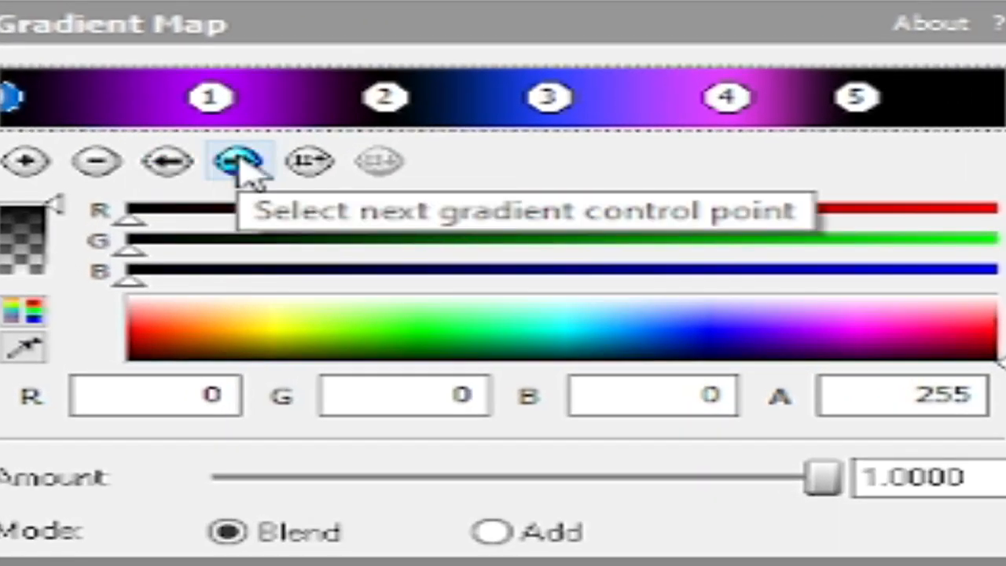
# Step: Step through the five gradient control points: purple, blue, magenta, then black
pyautogui.click(240, 161)
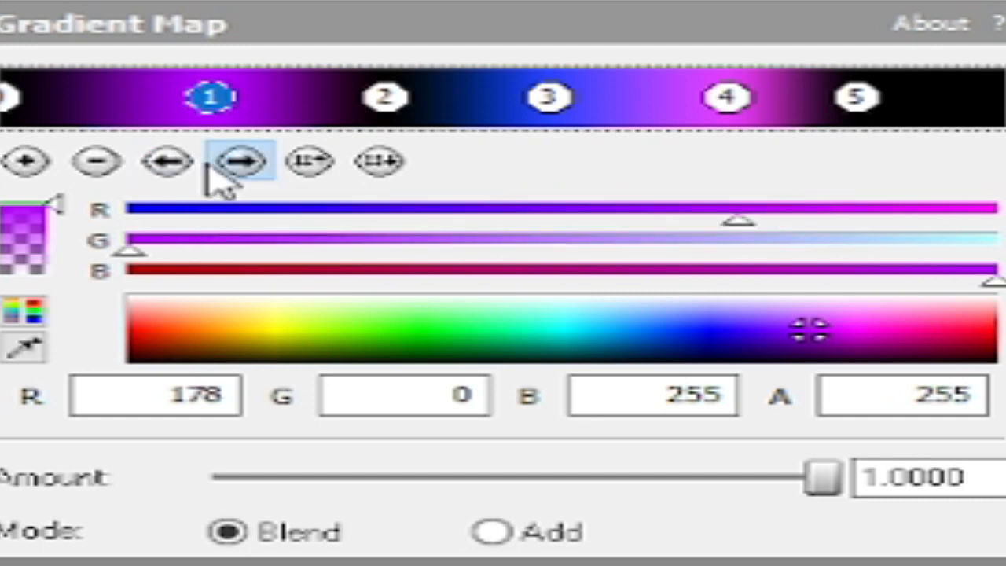
pyautogui.click(548, 94)
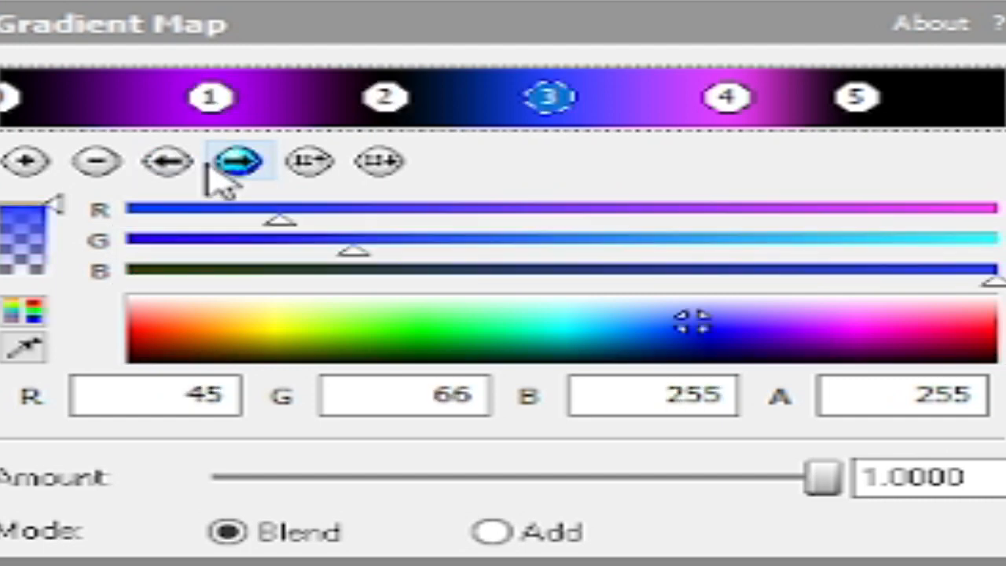
pyautogui.click(727, 96)
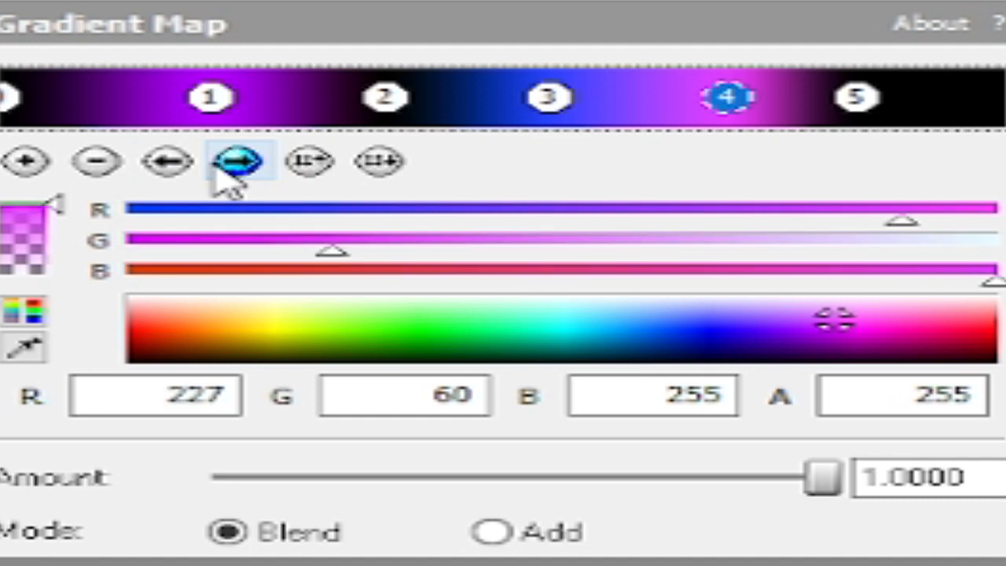
pyautogui.click(857, 95)
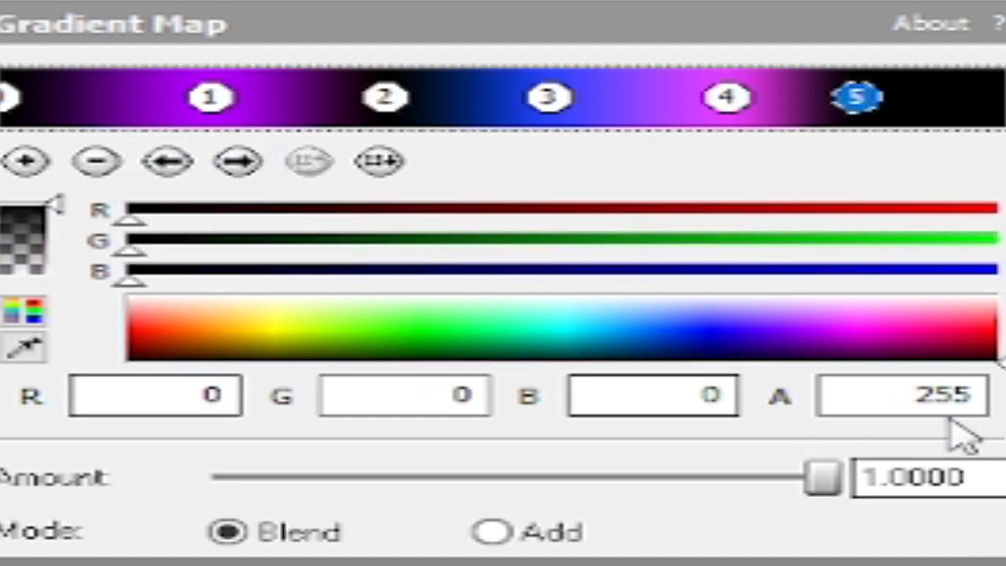